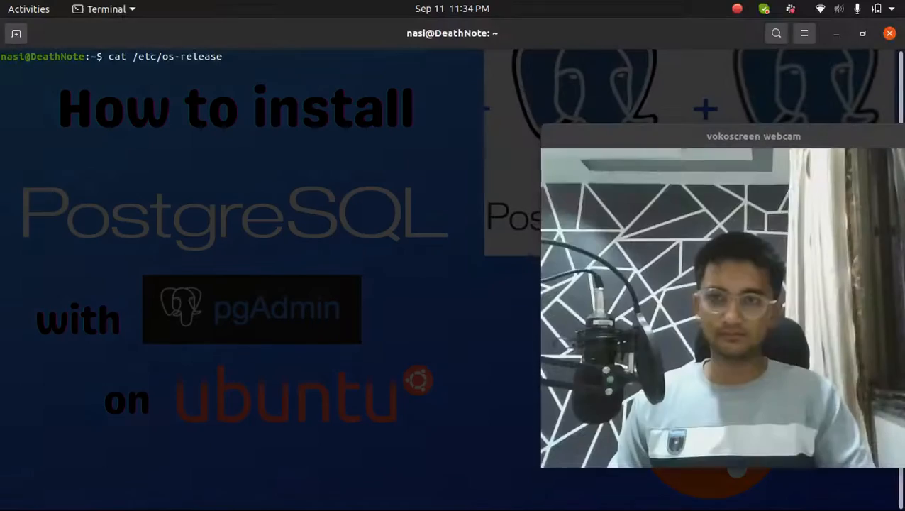
Step: Run 'cat /etc/os-release' to print the Ubuntu release details
key("Return")
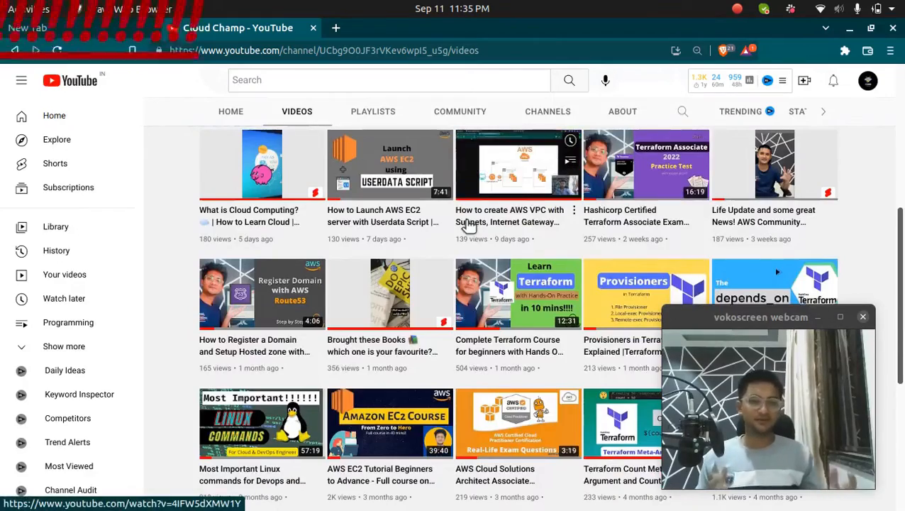
scroll("down", 3)
type("p")
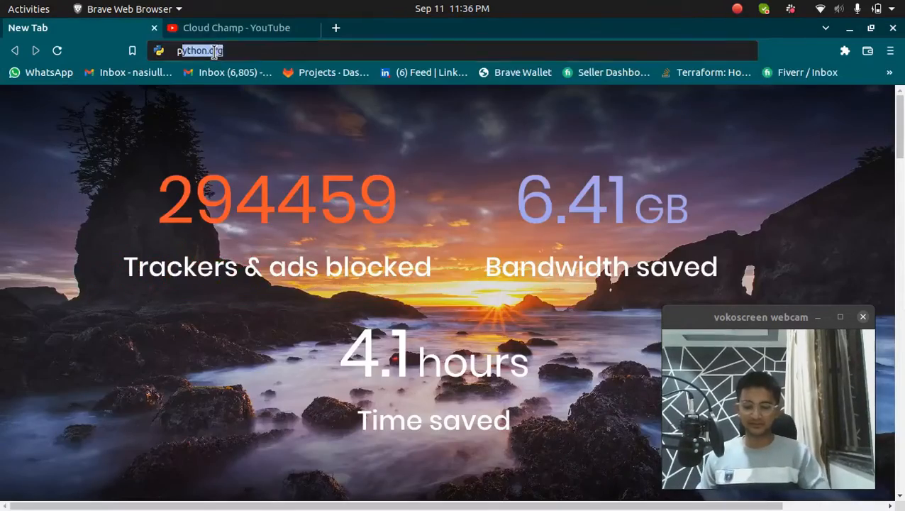
Step: Search 'postgres', then open postgresql.org's Download page, choose Linux, then Ubuntu
key("Return")
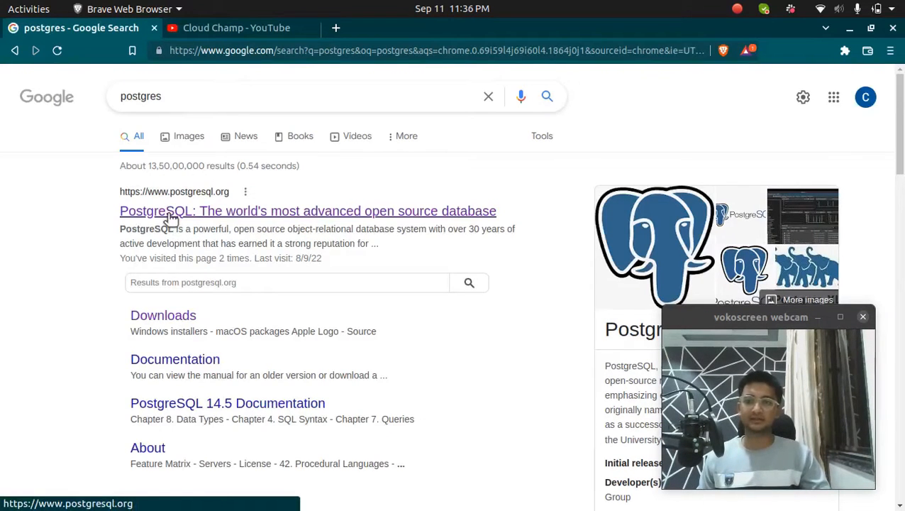
mouse_move(187, 207)
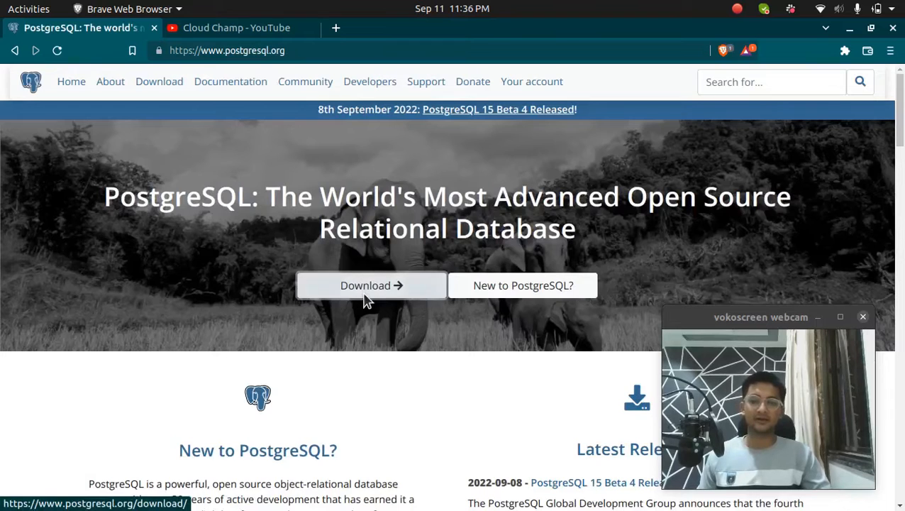
left_click(370, 285)
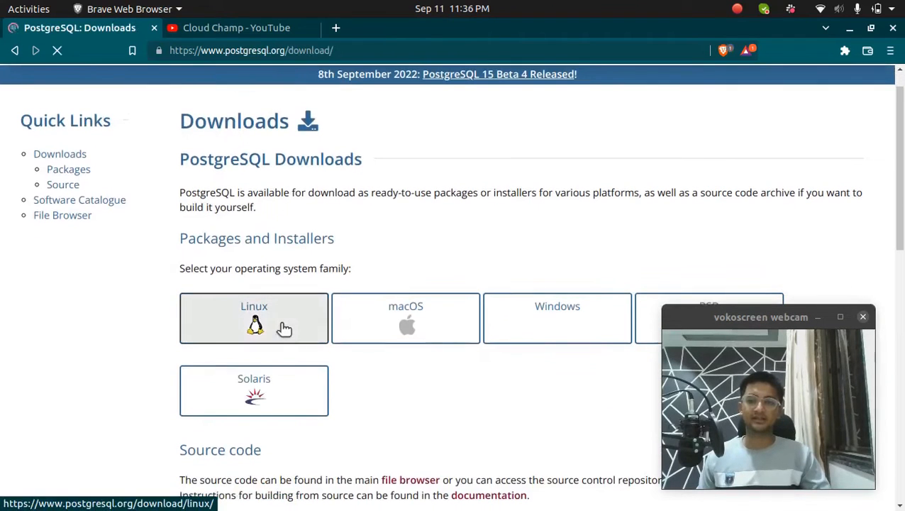
left_click(254, 318)
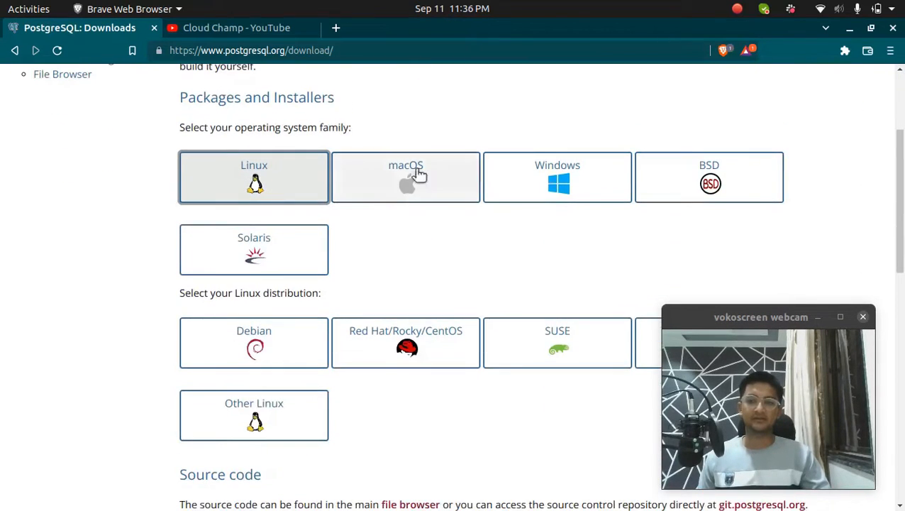
mouse_move(557, 191)
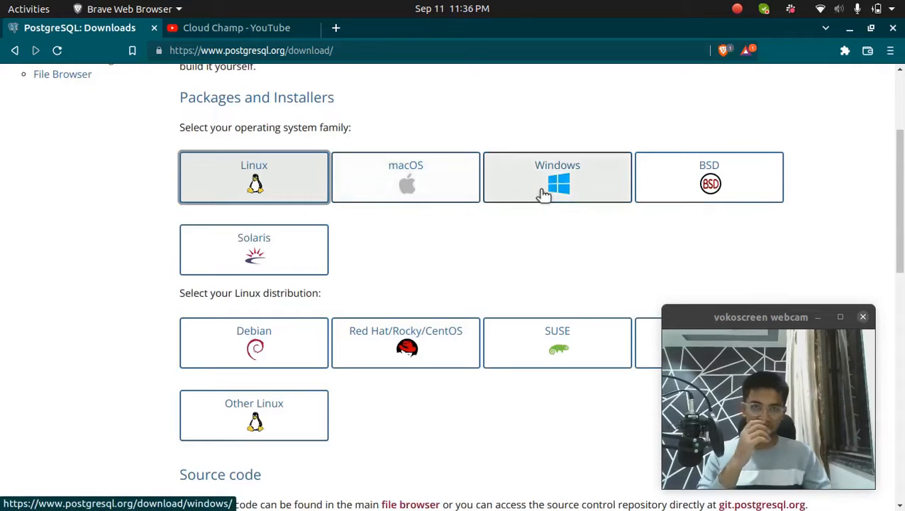
mouse_move(254, 185)
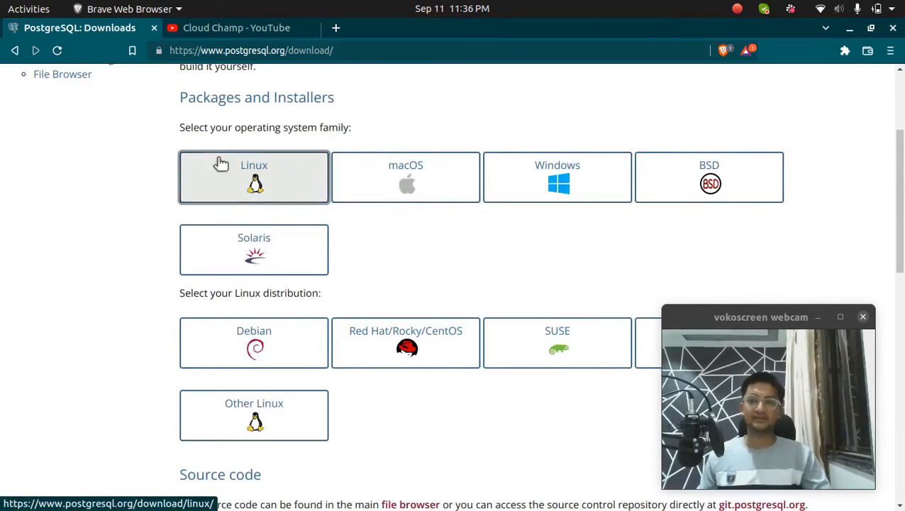
scroll("down", 3)
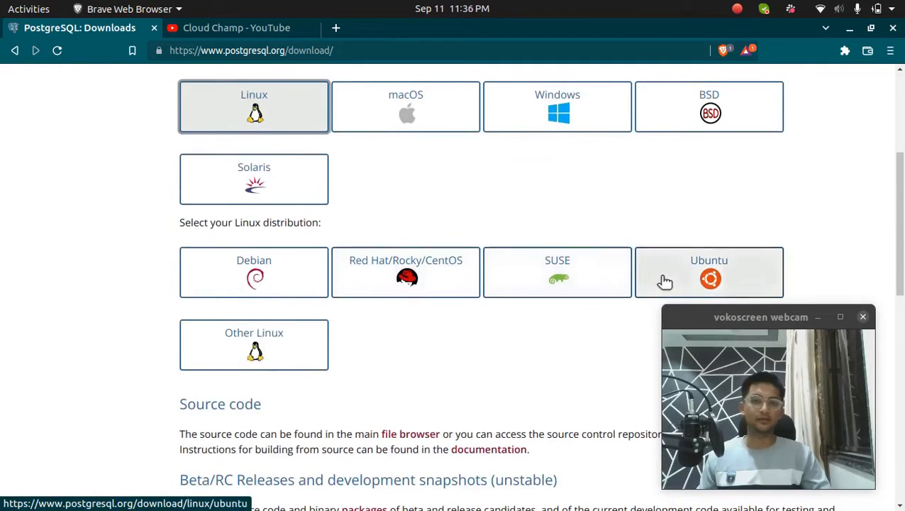
mouse_move(405, 276)
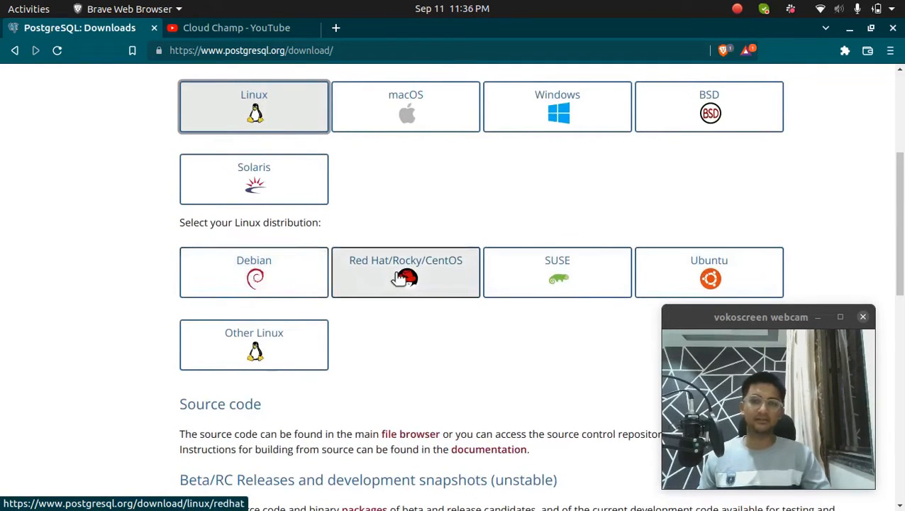
mouse_move(626, 273)
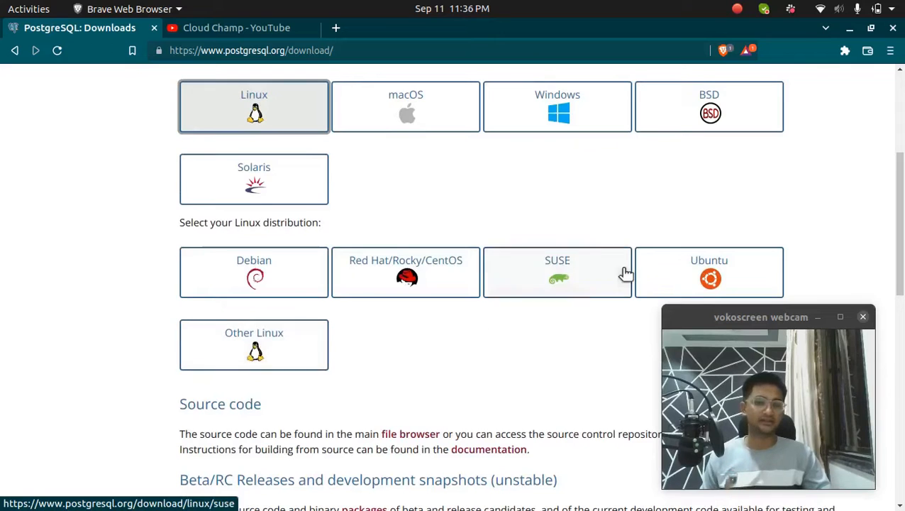
mouse_move(665, 284)
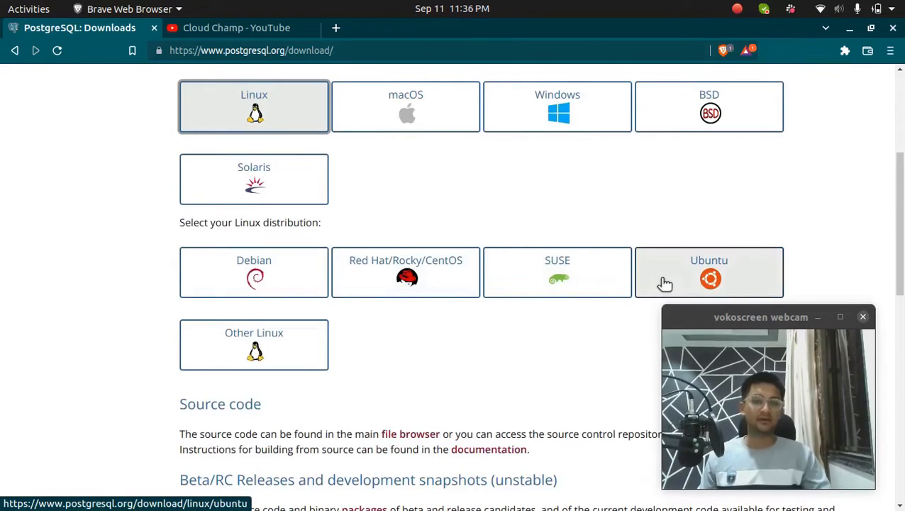
left_click(709, 271)
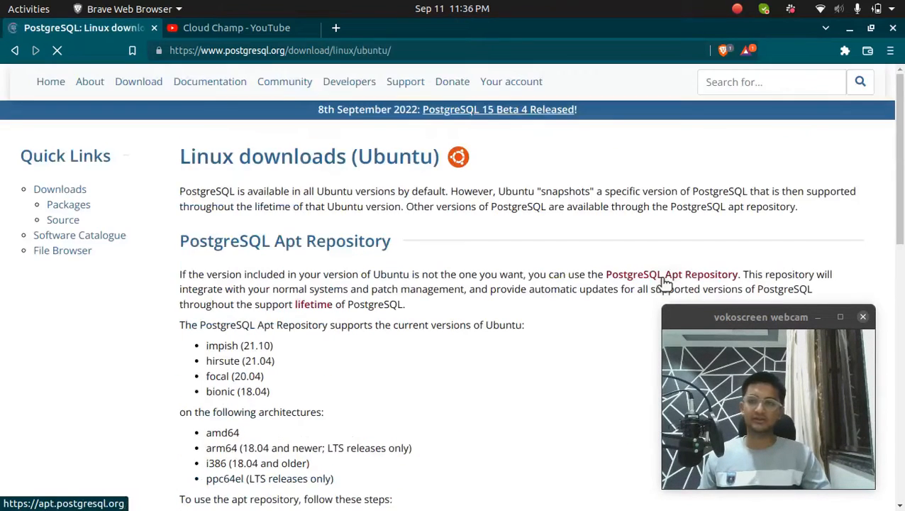
Step: Scroll to the apt repository steps and select the 'sudo sh -c' repository command
scroll("down", 3)
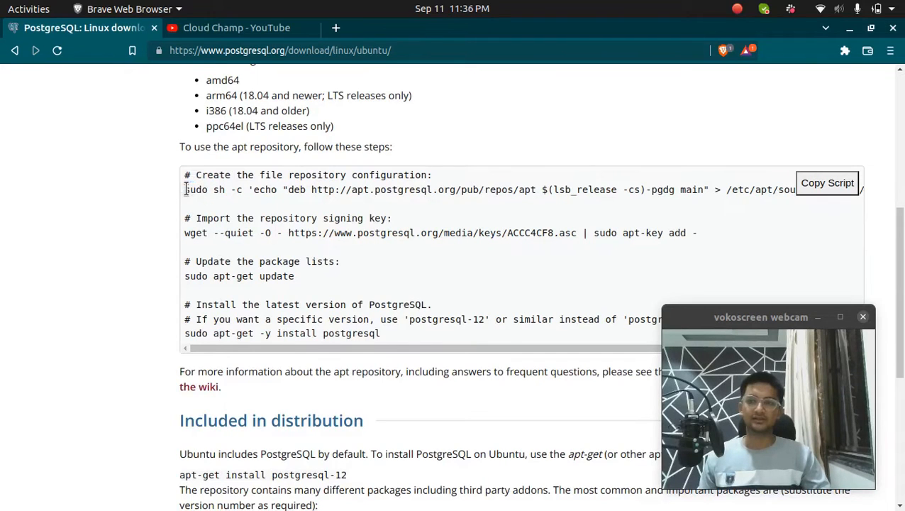
left_click(827, 183)
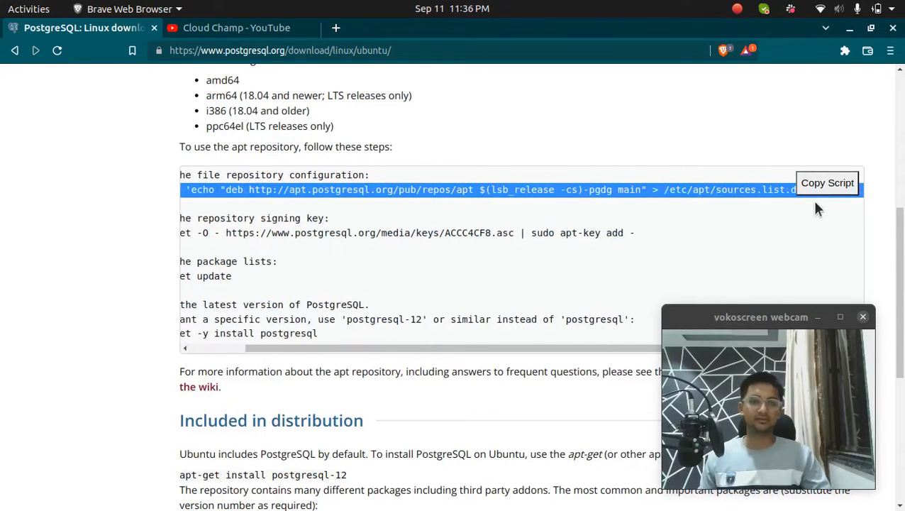
mouse_move(858, 209)
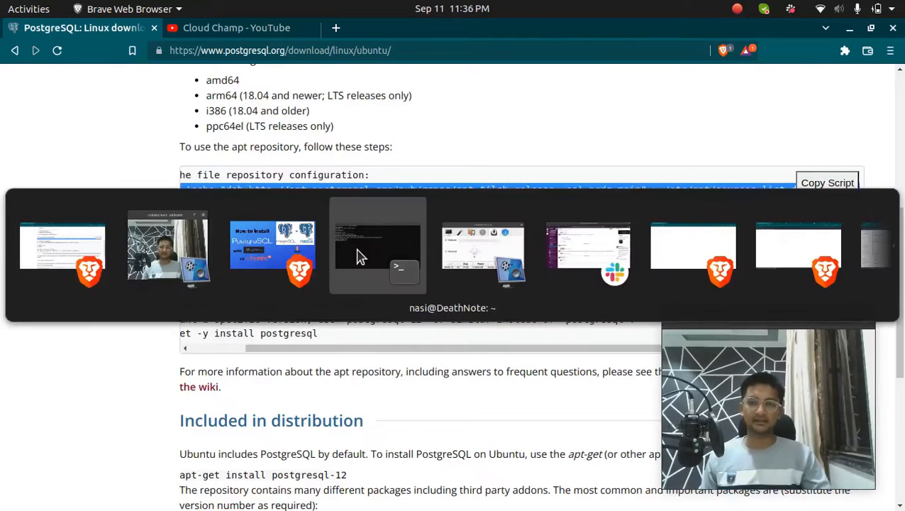
Step: Run the repository configuration command with the sudo password, then select the wget signing-key command
left_click(377, 245)
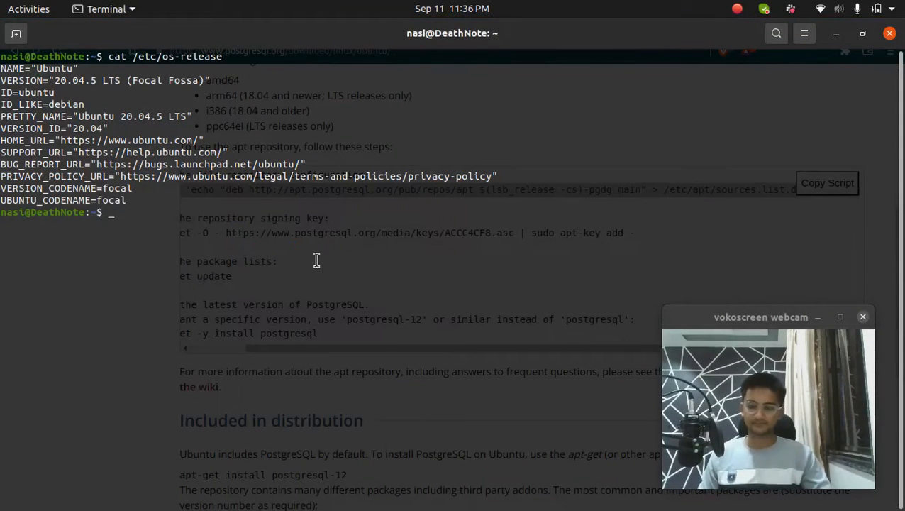
key("Return")
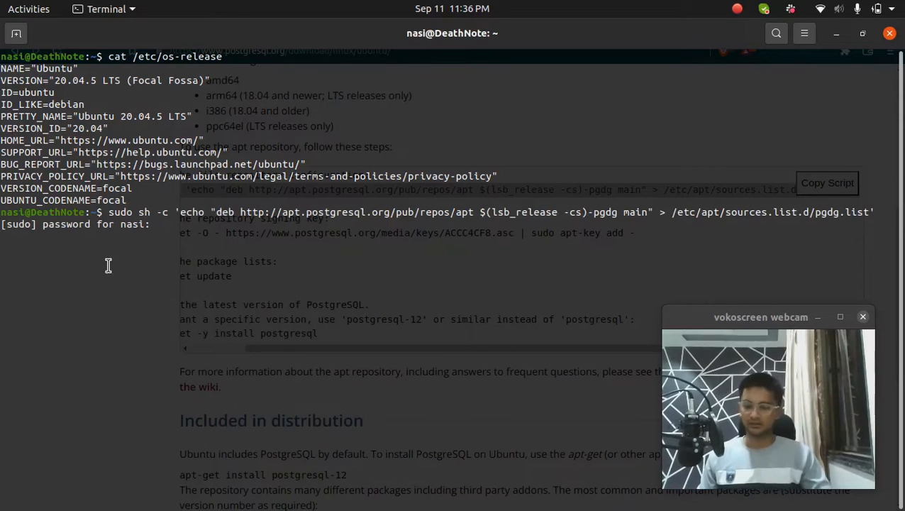
key("Return")
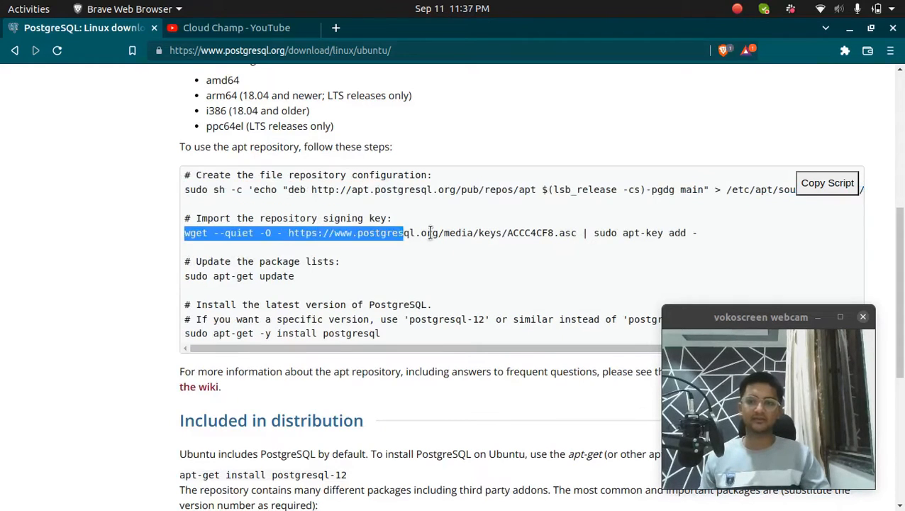
left_click_drag(403, 232, 698, 232)
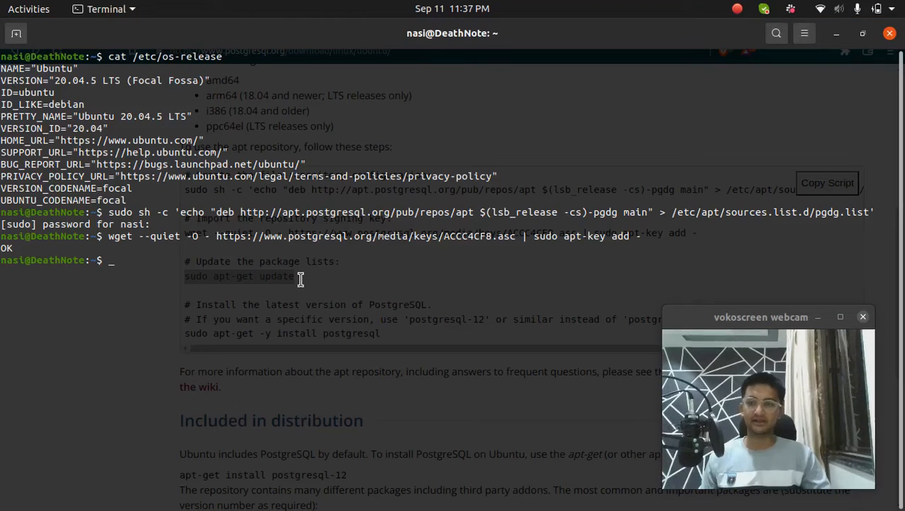
Step: Run 'sudo apt-get update' to fetch package lists including the PostgreSQL repository
type("sudo apt-get update")
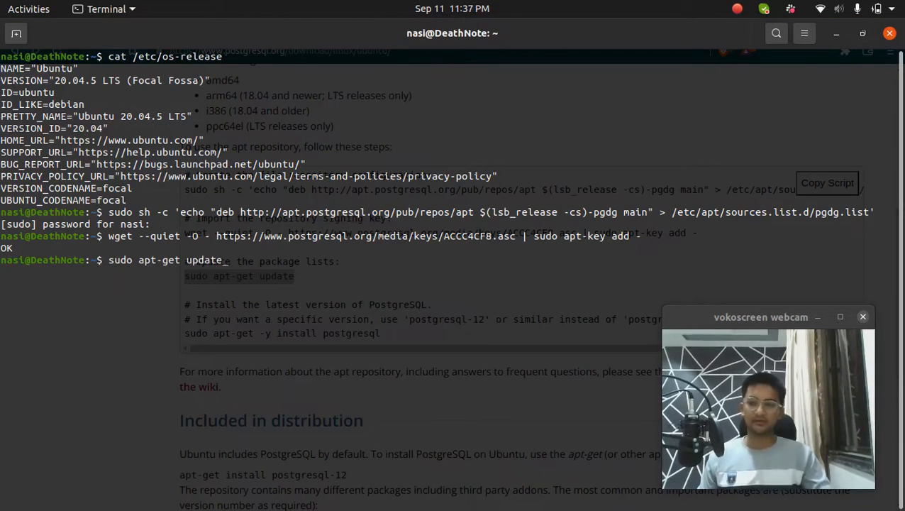
key("Return")
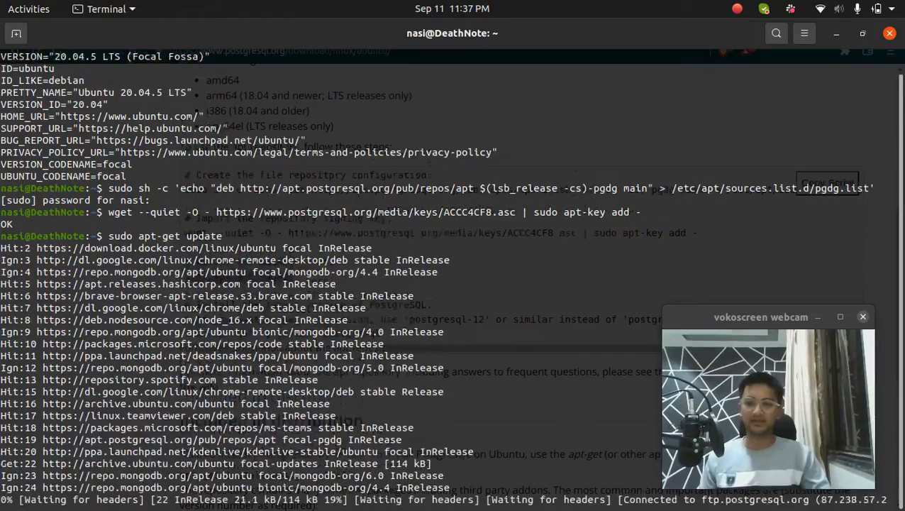
scroll("down", 3)
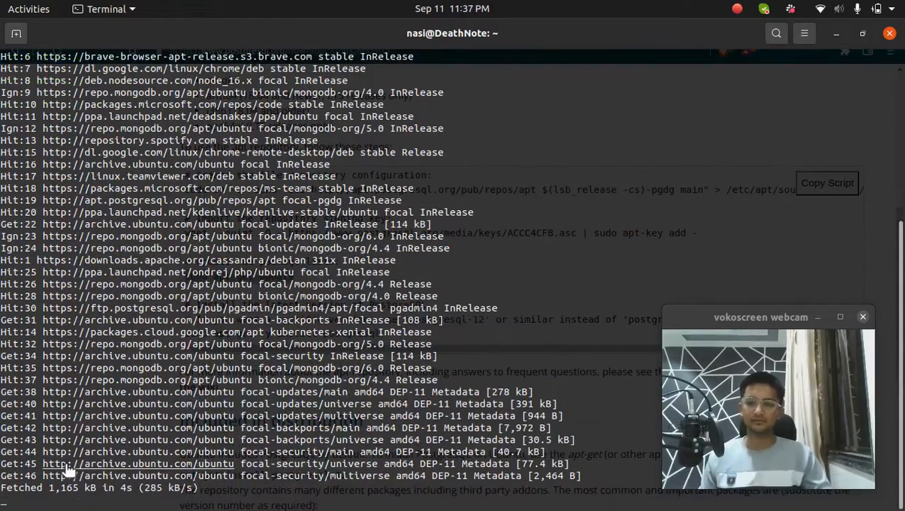
mouse_move(116, 376)
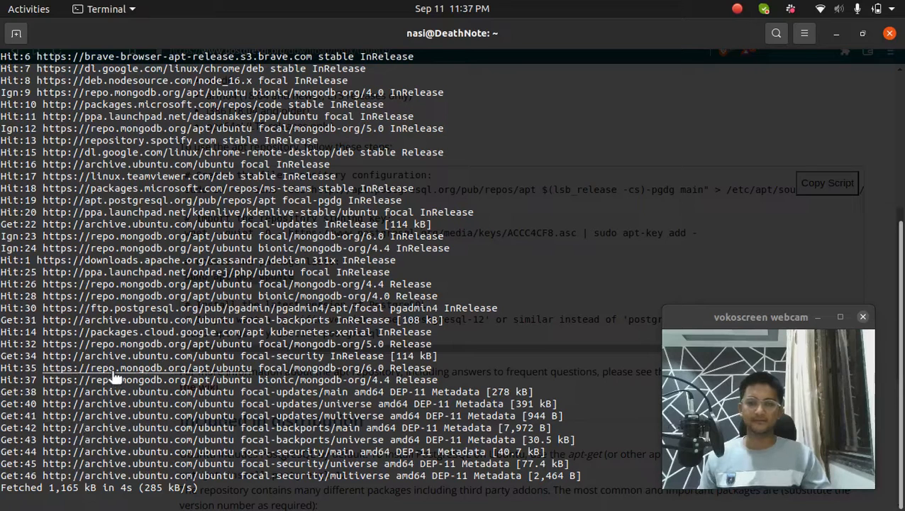
left_click(130, 9)
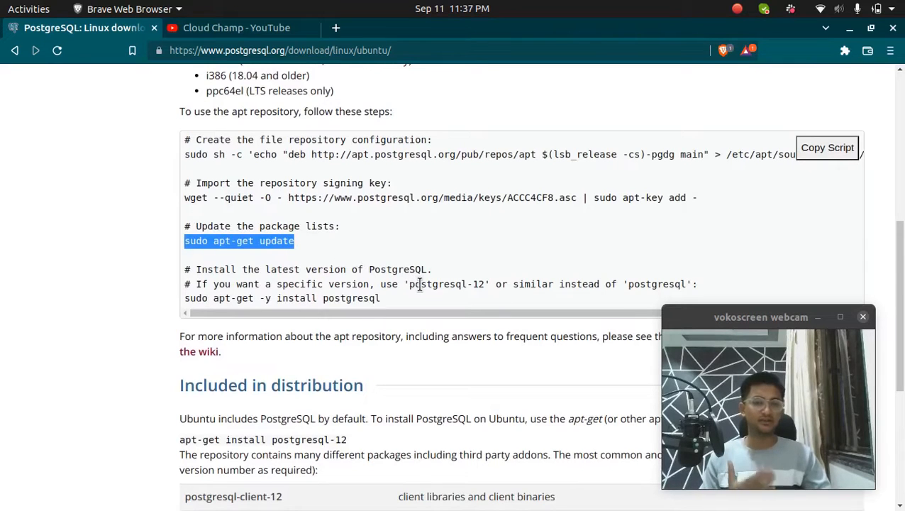
double_click(437, 284)
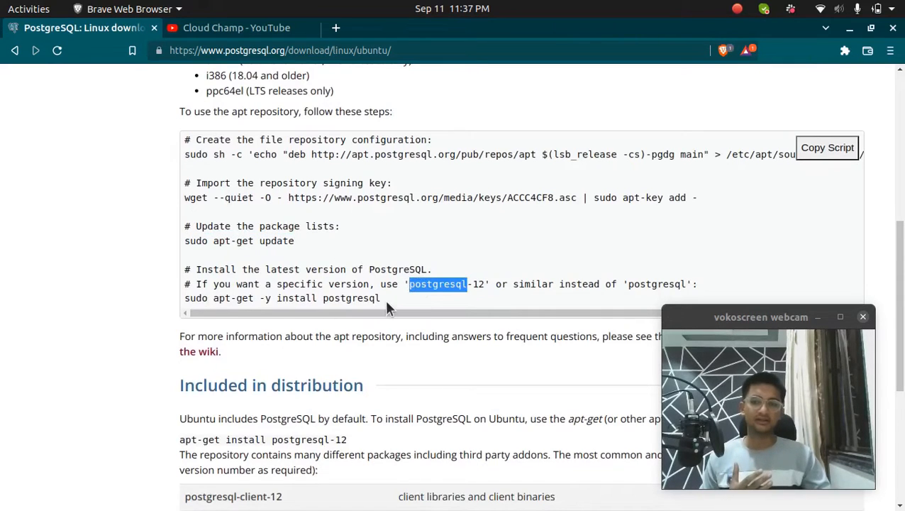
double_click(351, 298)
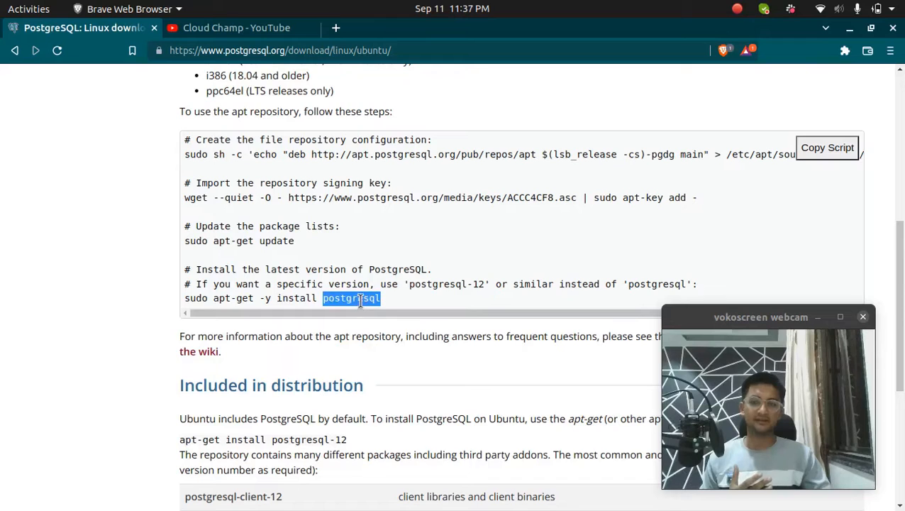
mouse_move(355, 319)
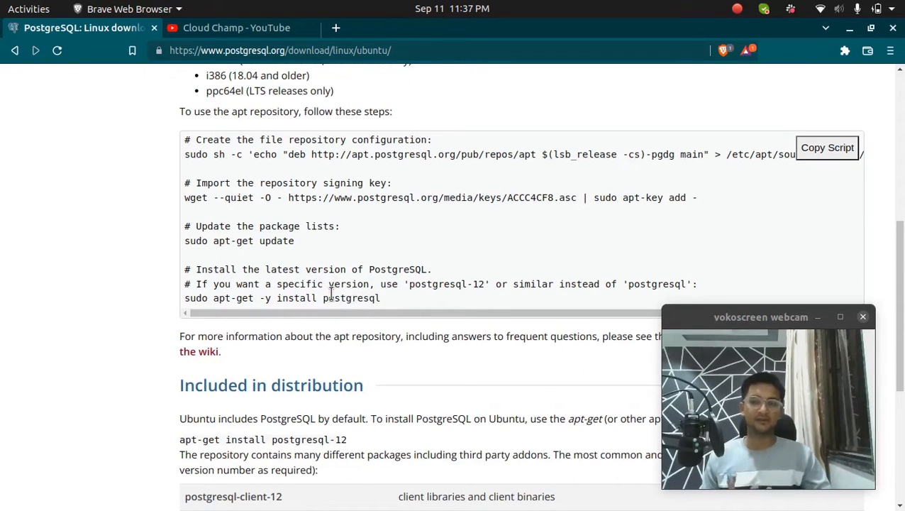
double_click(296, 298)
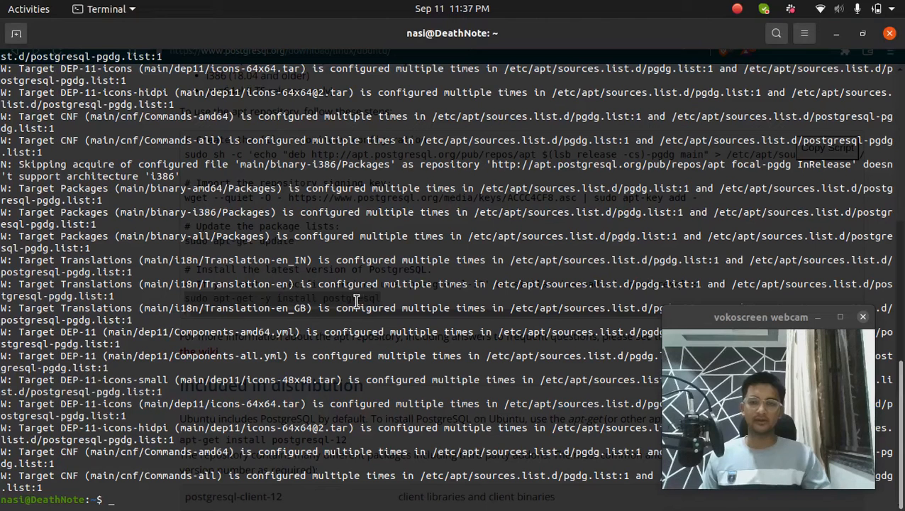
Step: Install PostgreSQL 14 with 'sudo apt-get -y install postgresql', creating the 14/main cluster
type("sudo apt-get -y install postgresql")
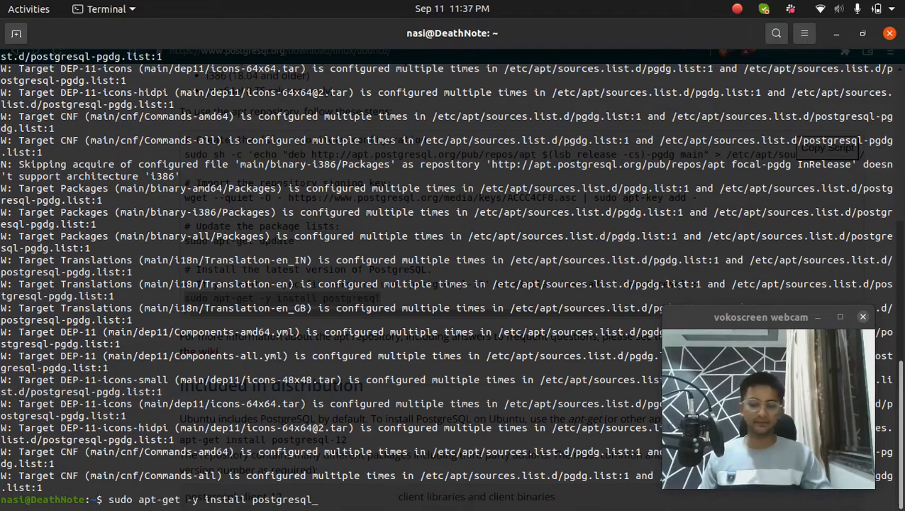
type("-12")
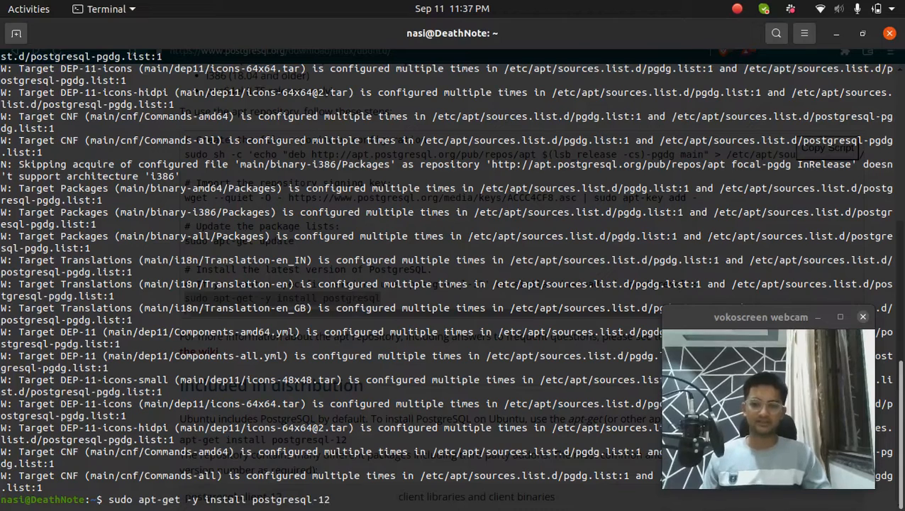
key("BackSpace")
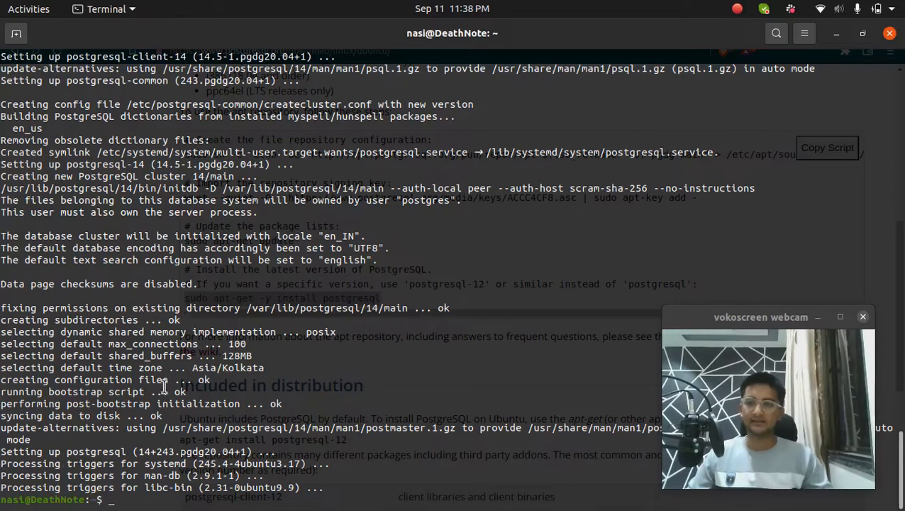
Step: Clear the terminal and run 'psql -V', which reports PostgreSQL 14.5
type("cle")
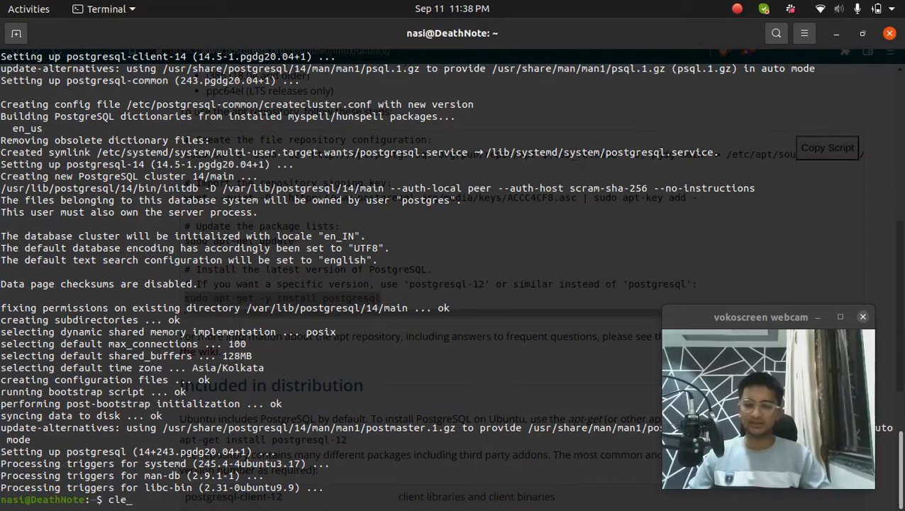
key("Return")
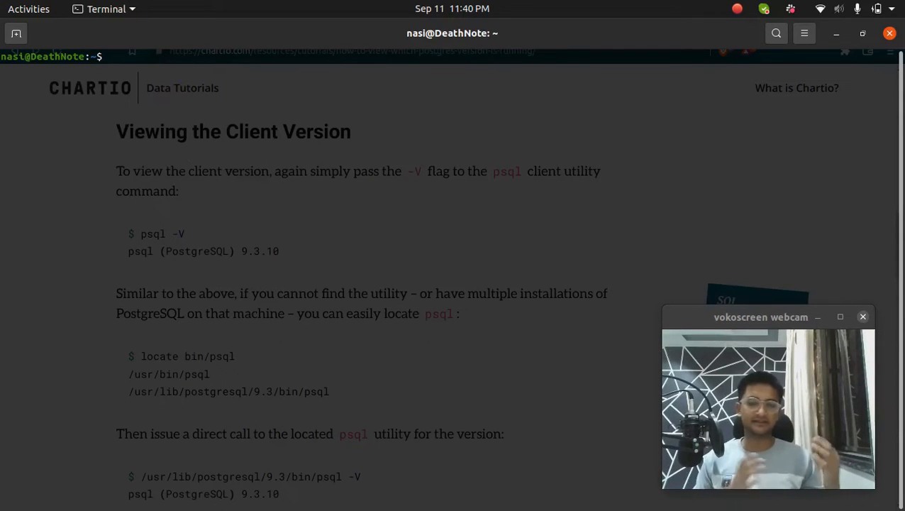
type("psq")
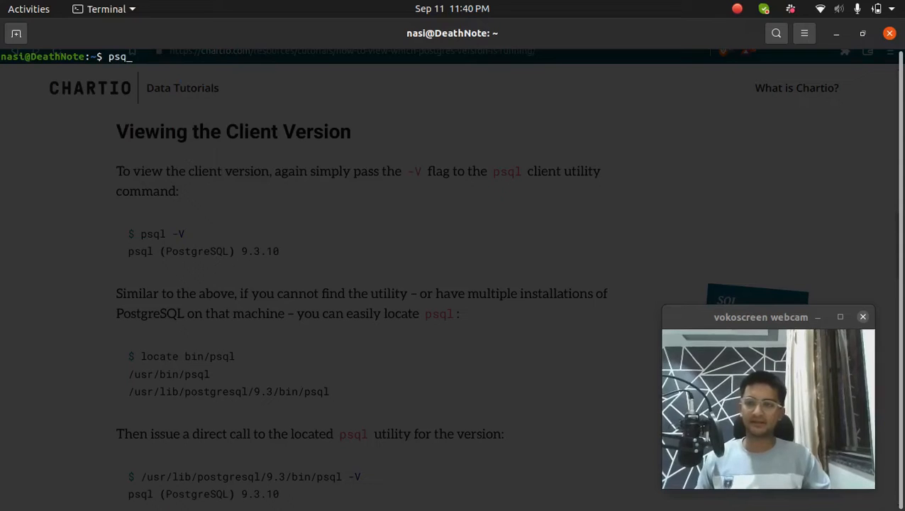
type("l")
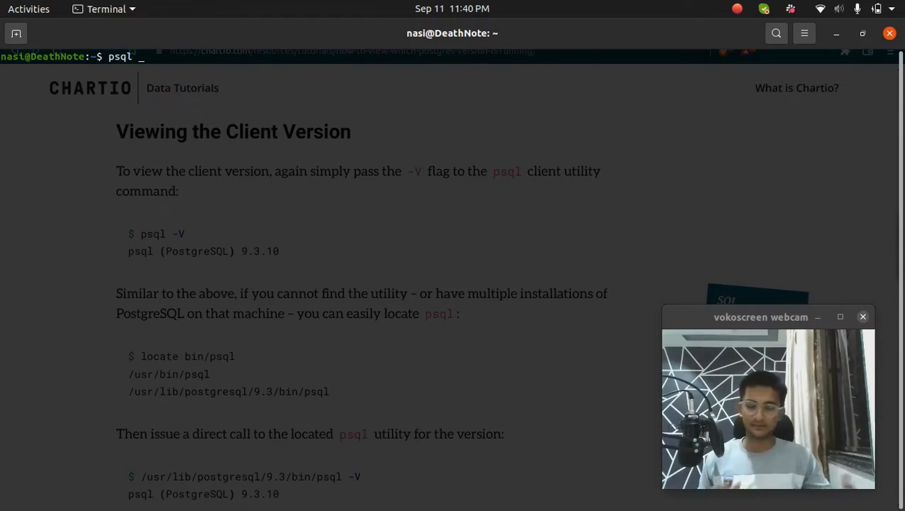
key("Return")
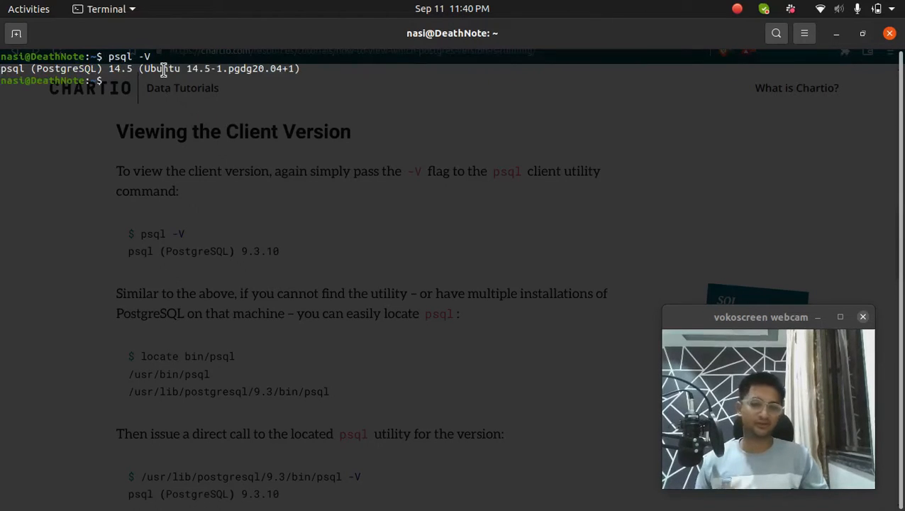
mouse_move(152, 117)
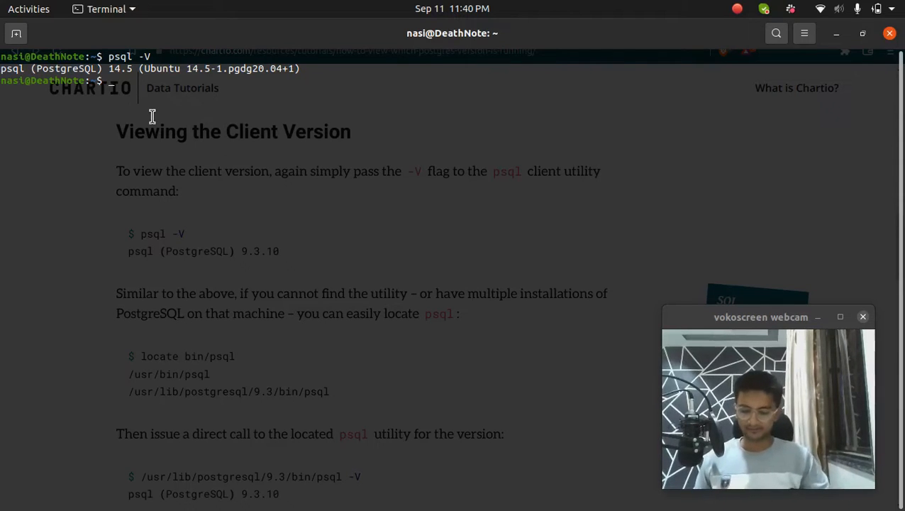
Step: Run 'sudo apt install pgadmin4' and answer Y to download the 190 MB of packages
type("sudo")
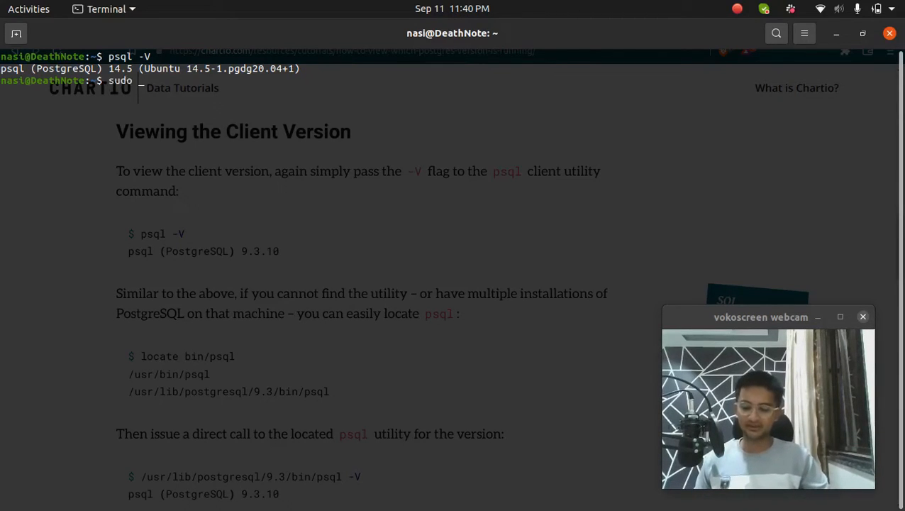
type("pgad")
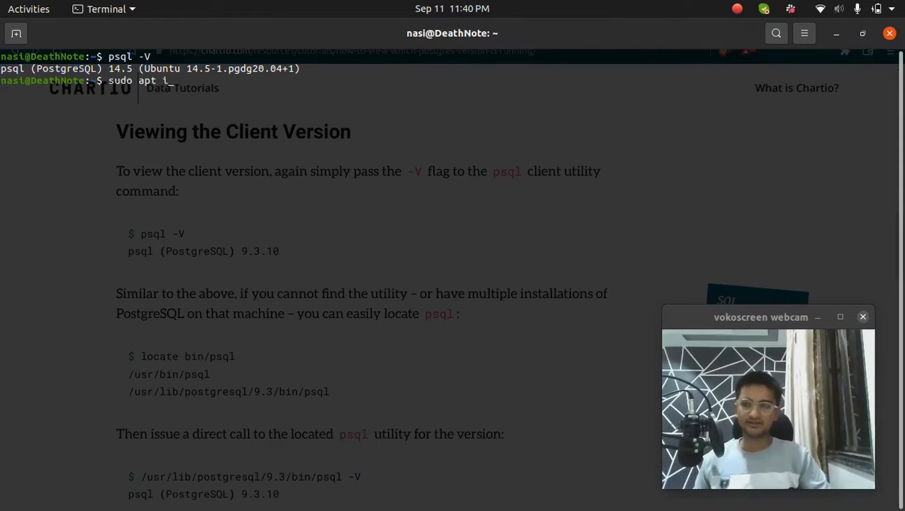
type("nstall pgadm")
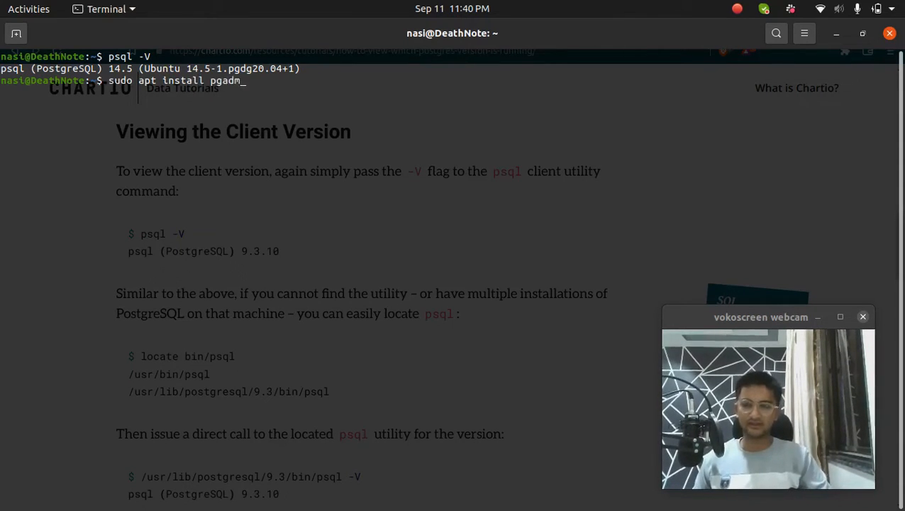
key("Return")
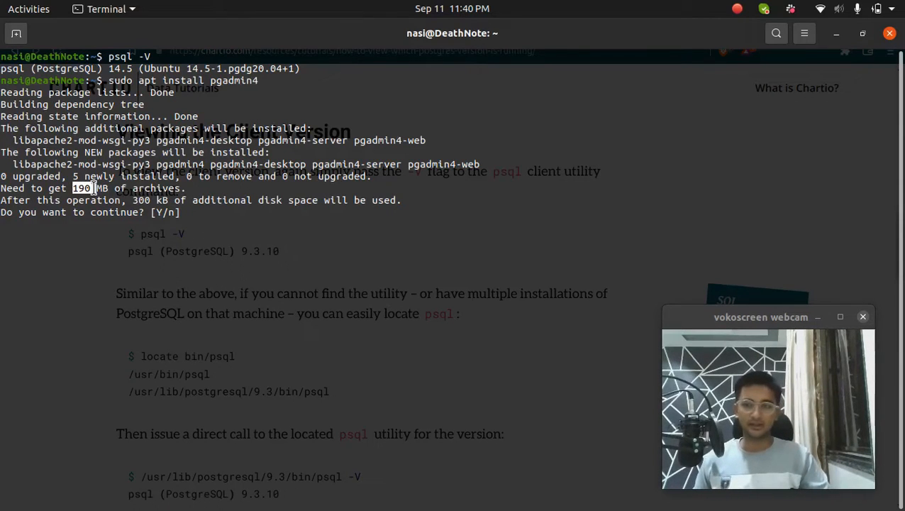
type("Y")
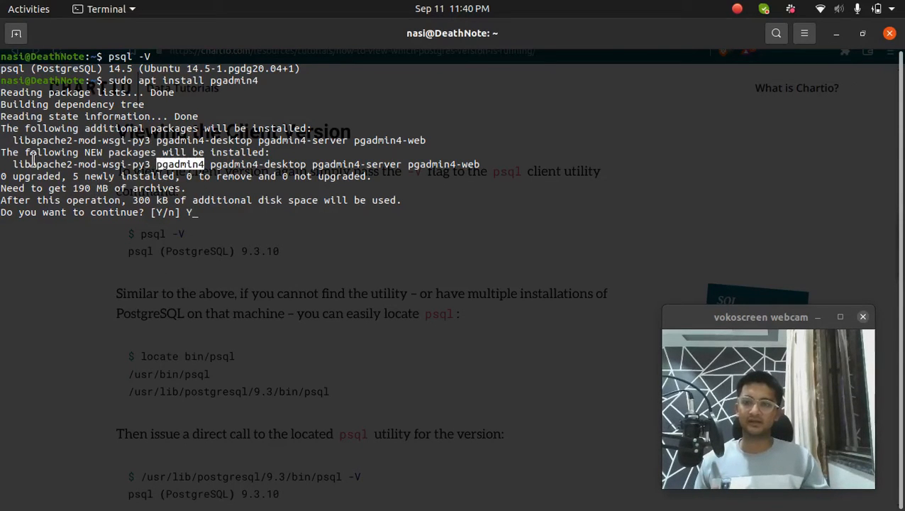
type("Y")
type("pgadm")
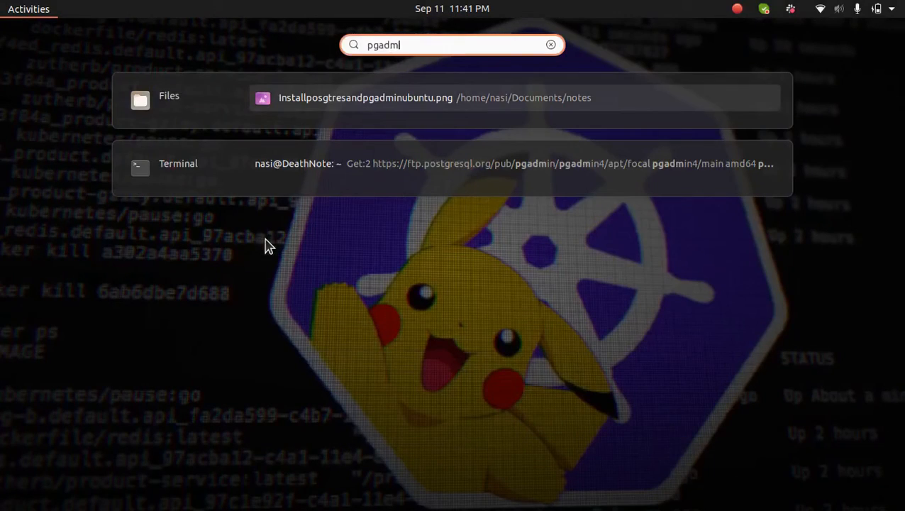
Step: Type 'pgadm' in the Activities search to look for pgAdmin
type("nt to continue? [Y/n] Y")
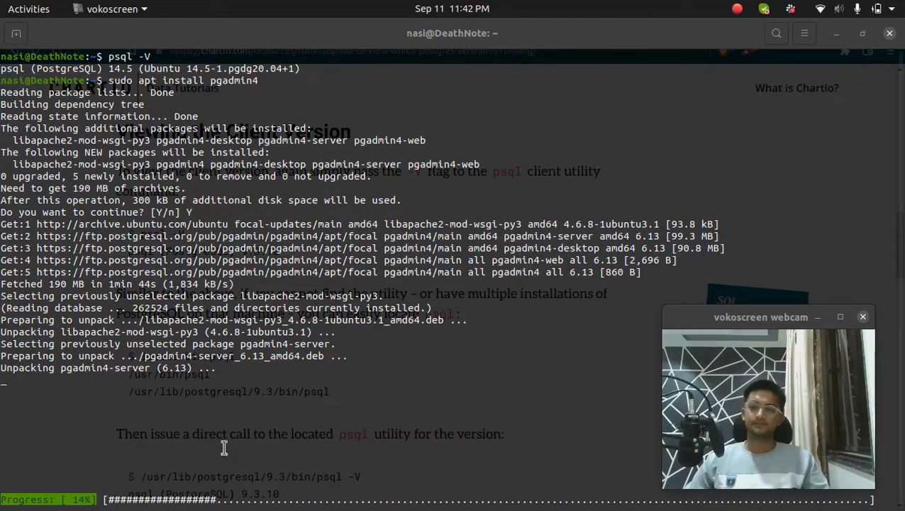
mouse_move(539, 224)
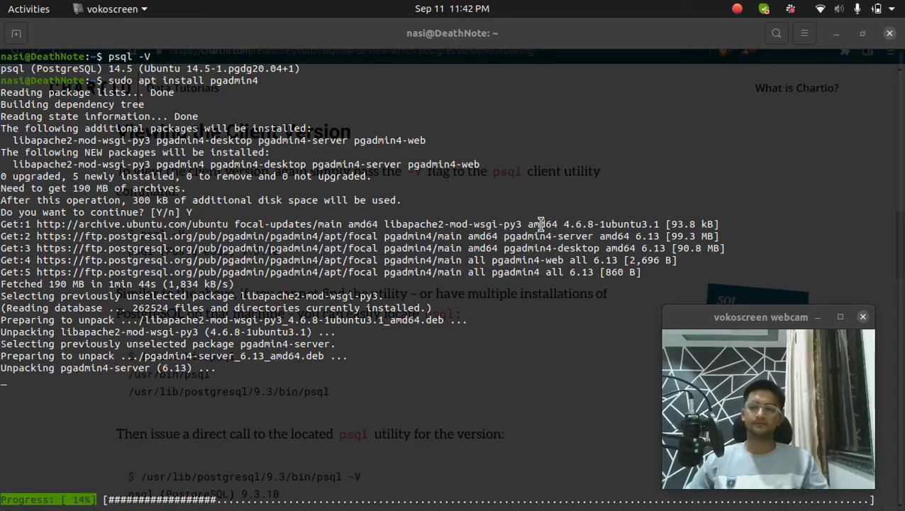
mouse_move(97, 502)
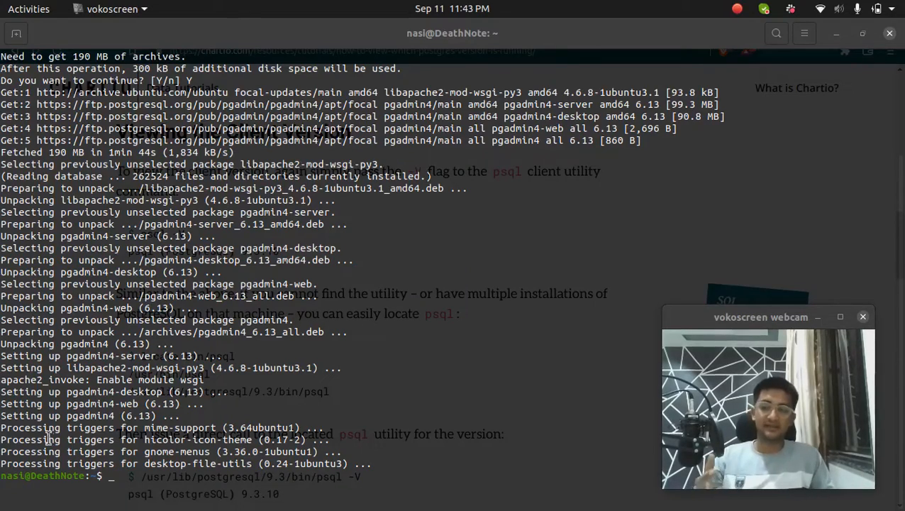
Step: Wait for pgadmin4 setup to finish and bring up pgAdmin 4 at its master password prompt
left_click(28, 8)
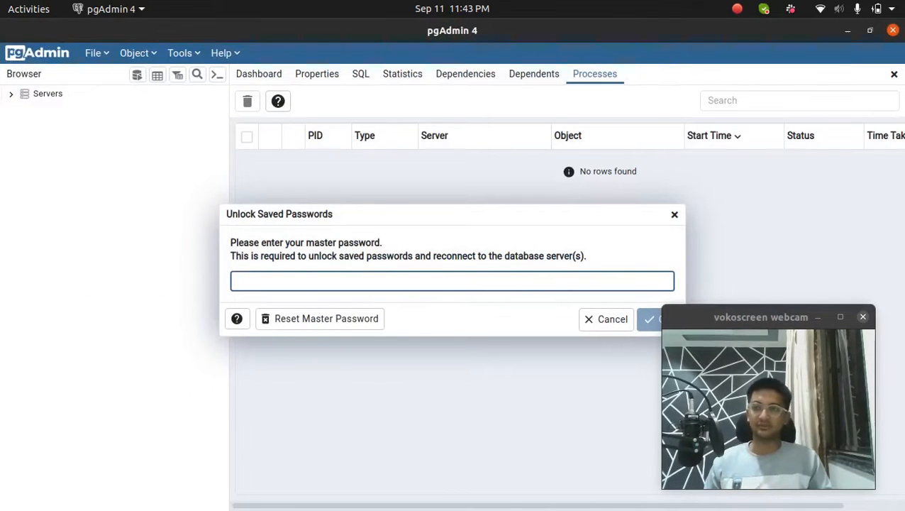
Step: Enter the pgAdmin master password, then expand Servers to reach the 127.0.0.1 server
type("•")
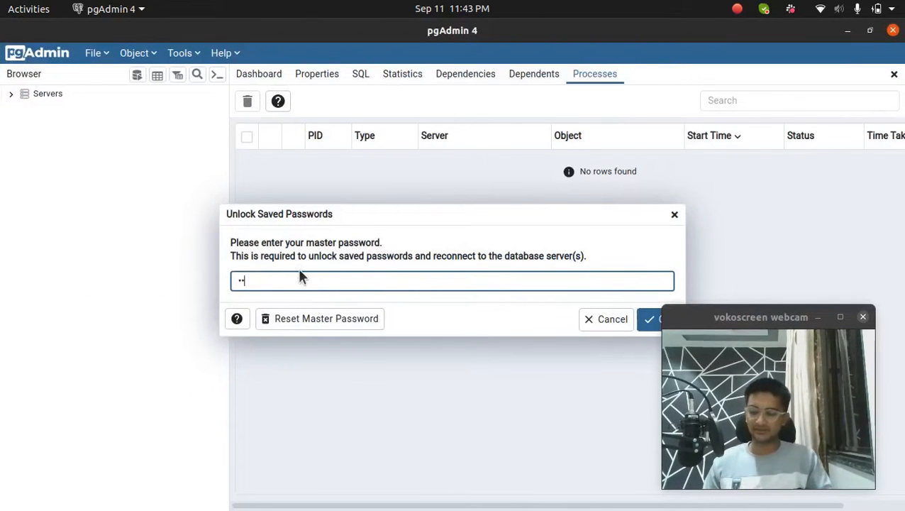
left_click(660, 318)
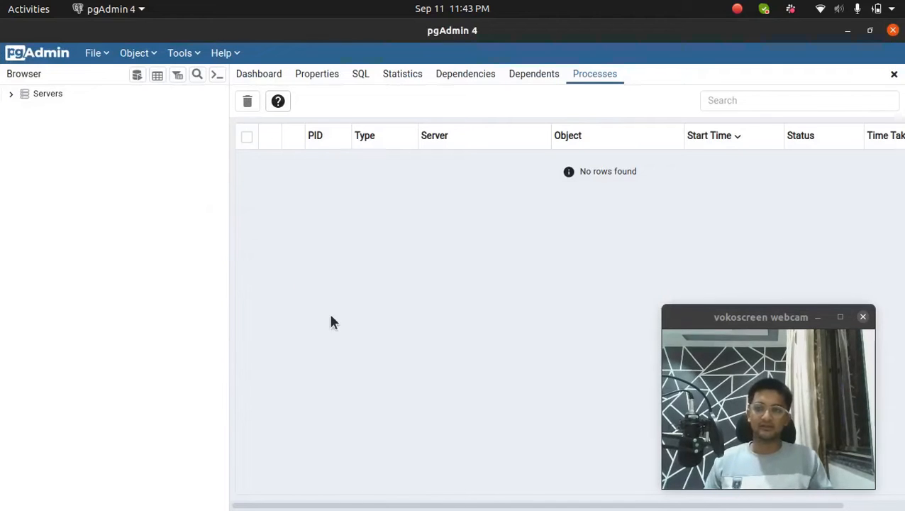
left_click(10, 93)
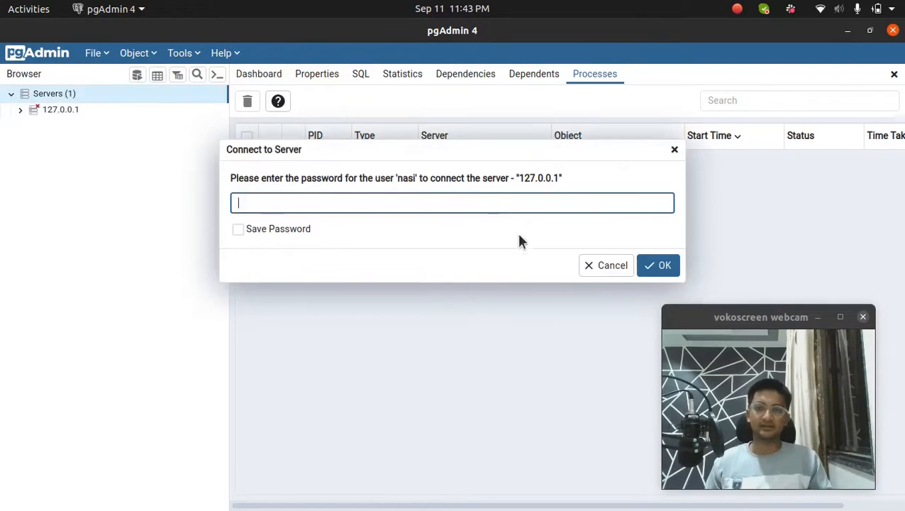